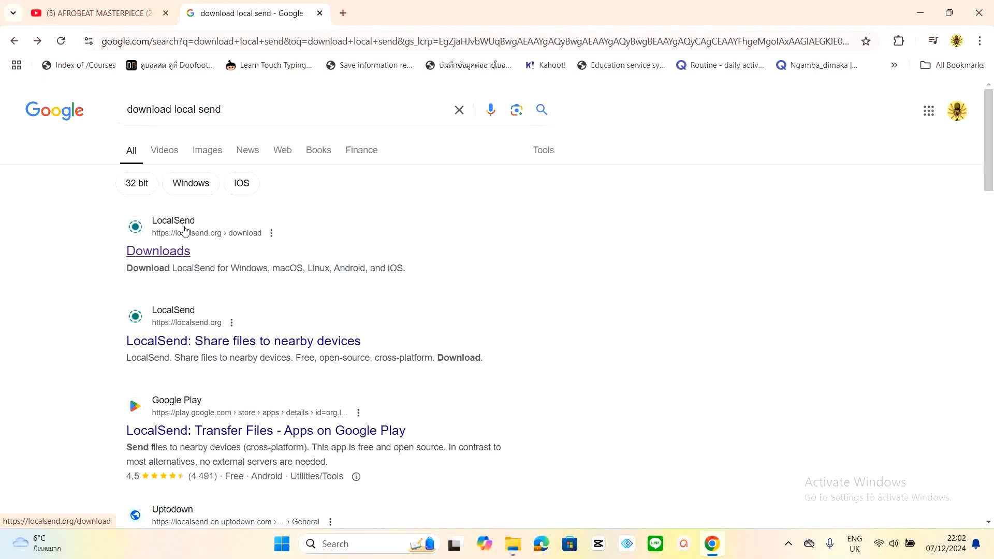
mouse_move(451, 236)
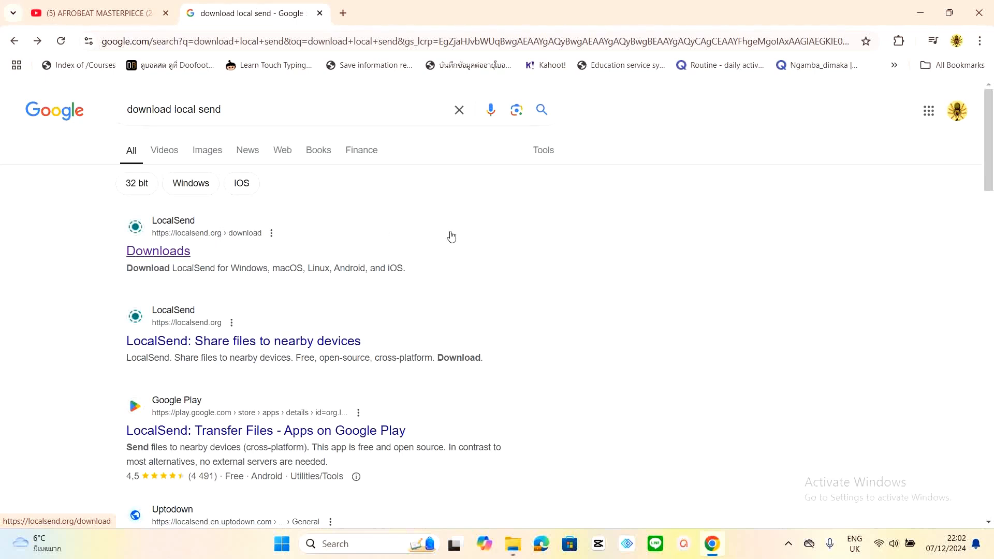
mouse_move(451, 236)
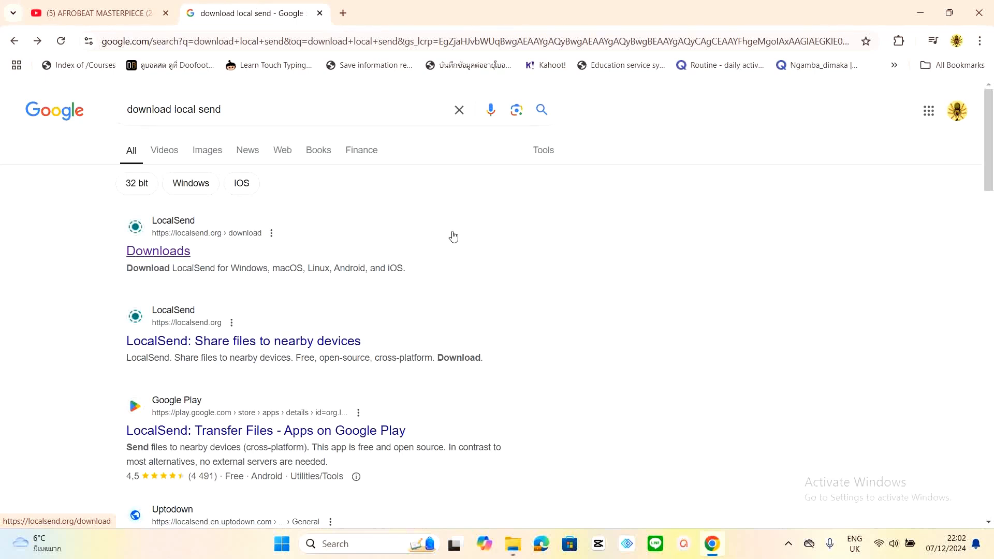
mouse_move(177, 254)
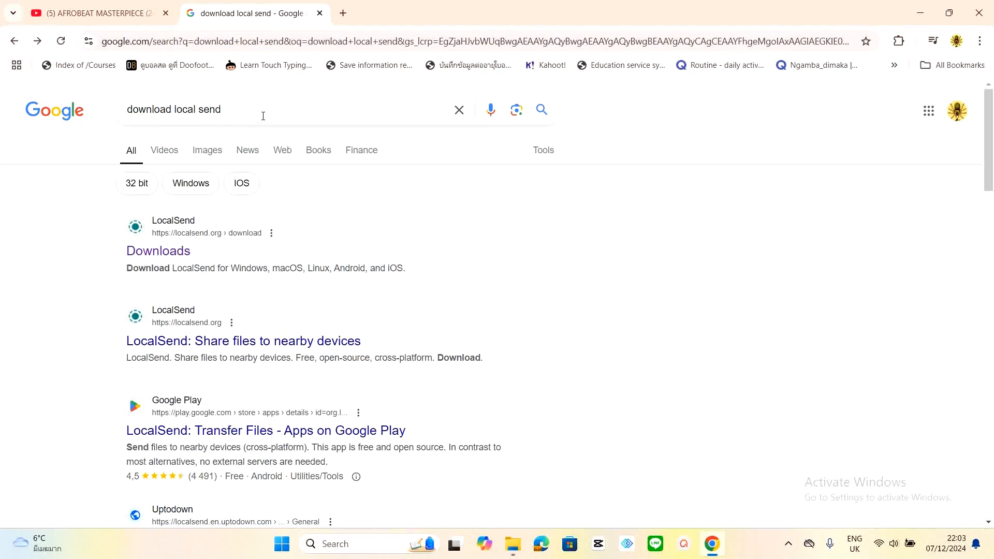
mouse_move(276, 42)
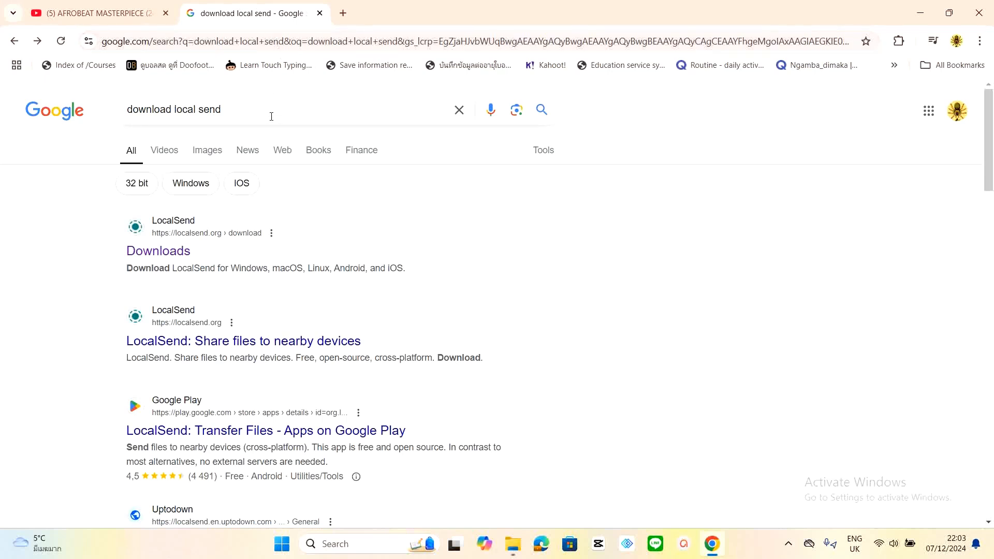
mouse_move(243, 111)
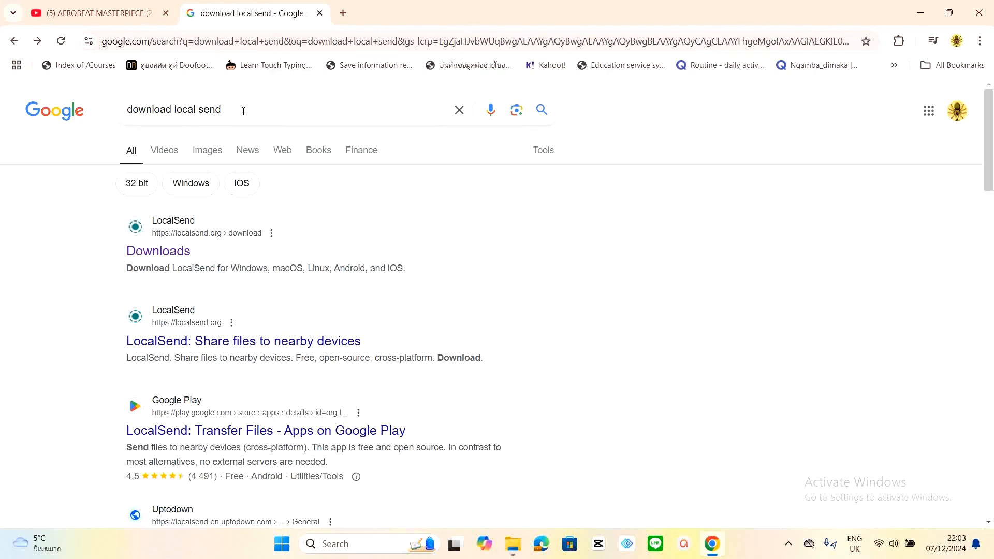
Follow the LocalSend Downloads result from the 'download local send' Google search
click(241, 109)
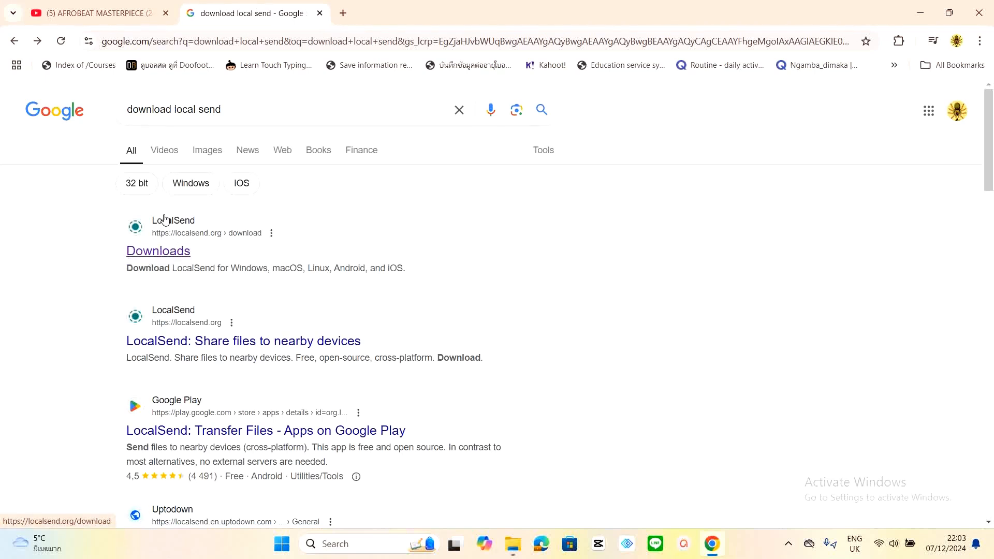
click(157, 251)
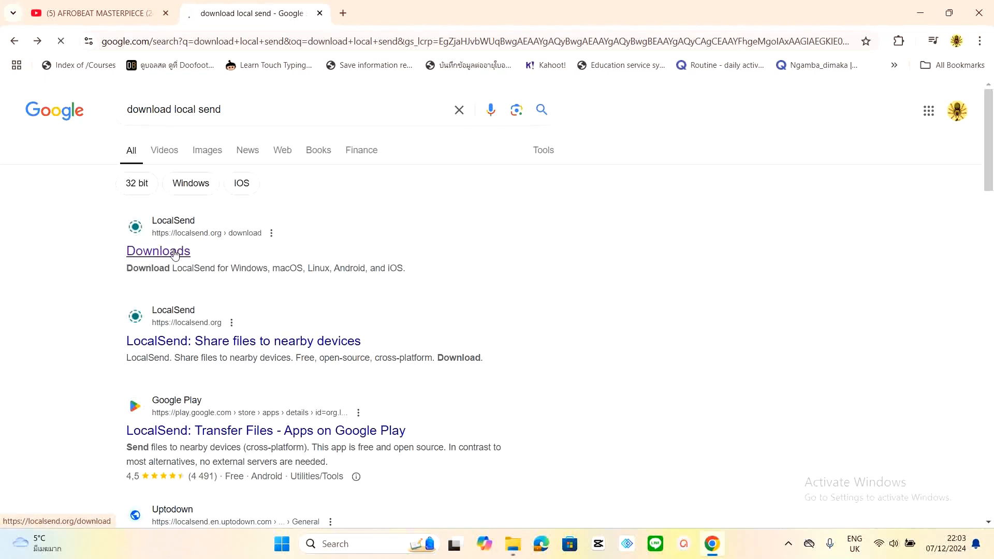
Show the Windows section of the localsend.org downloads page with its EXE and ZIP options
click(158, 251)
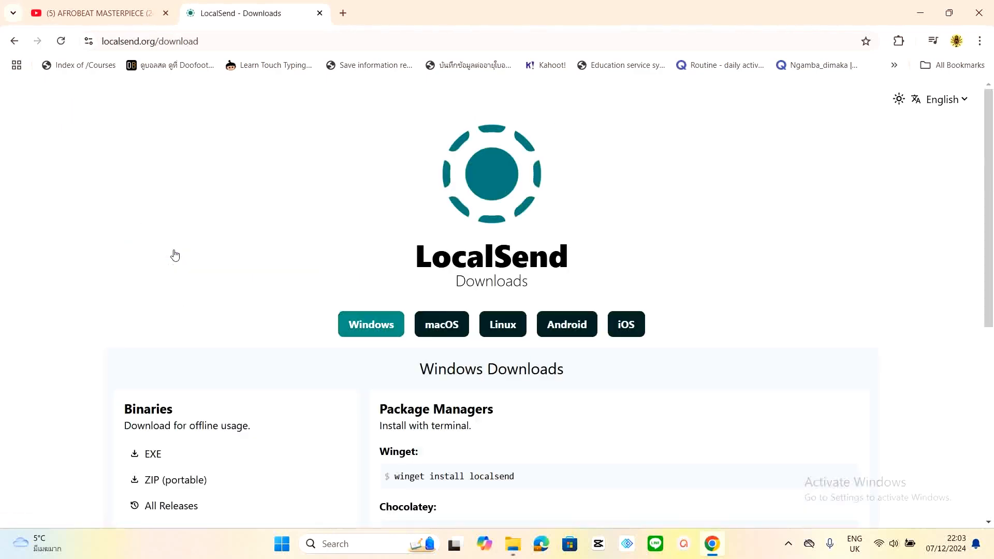
scroll(down, 3)
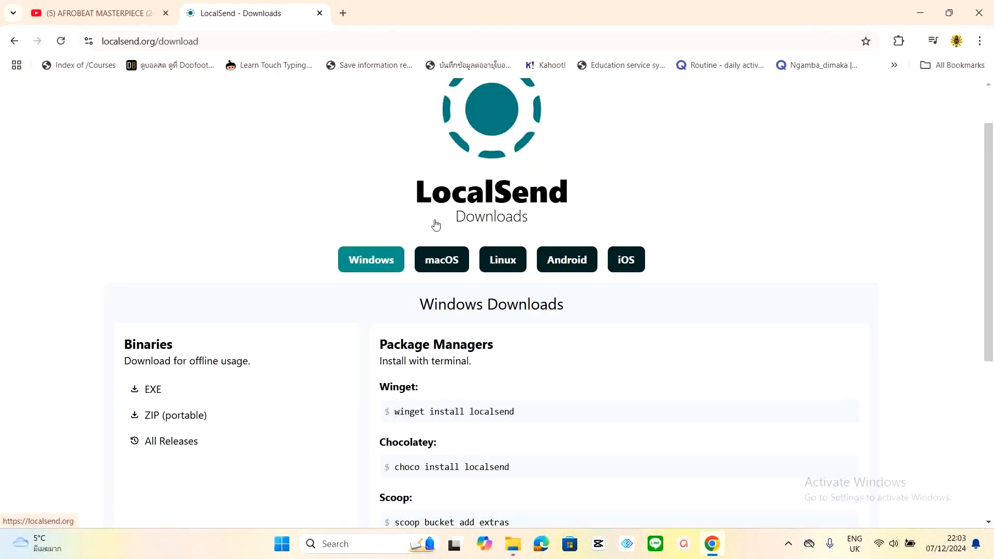
scroll(down, 3)
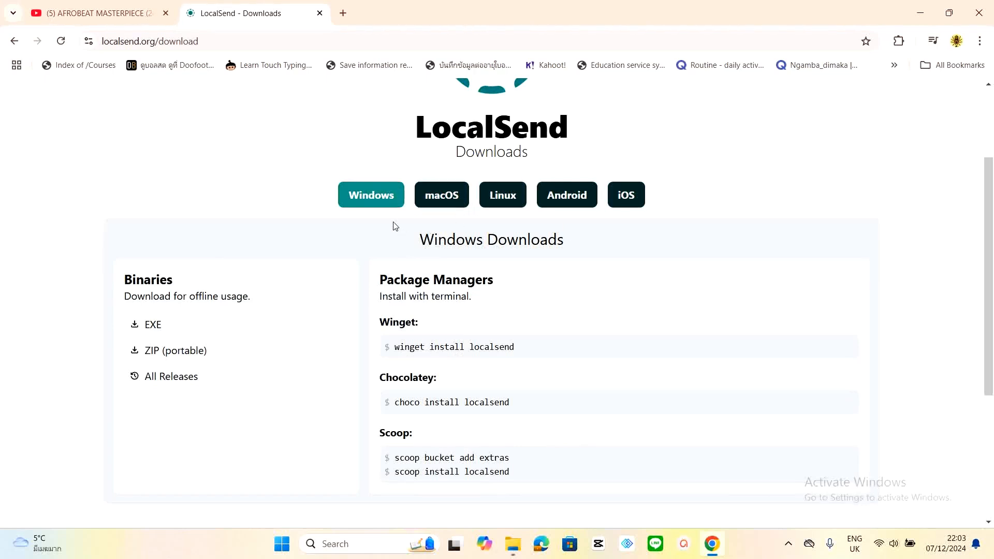
mouse_move(410, 201)
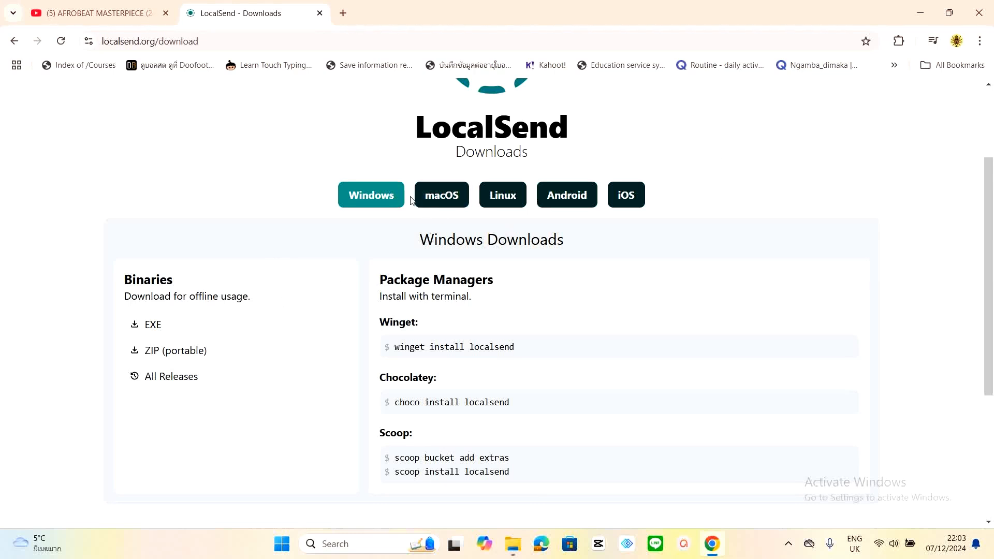
mouse_move(371, 194)
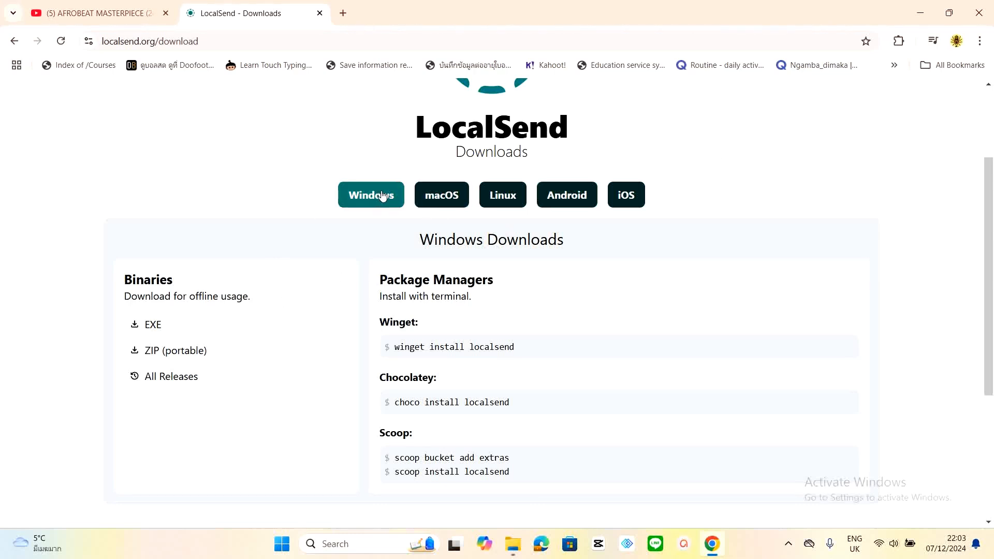
click(370, 195)
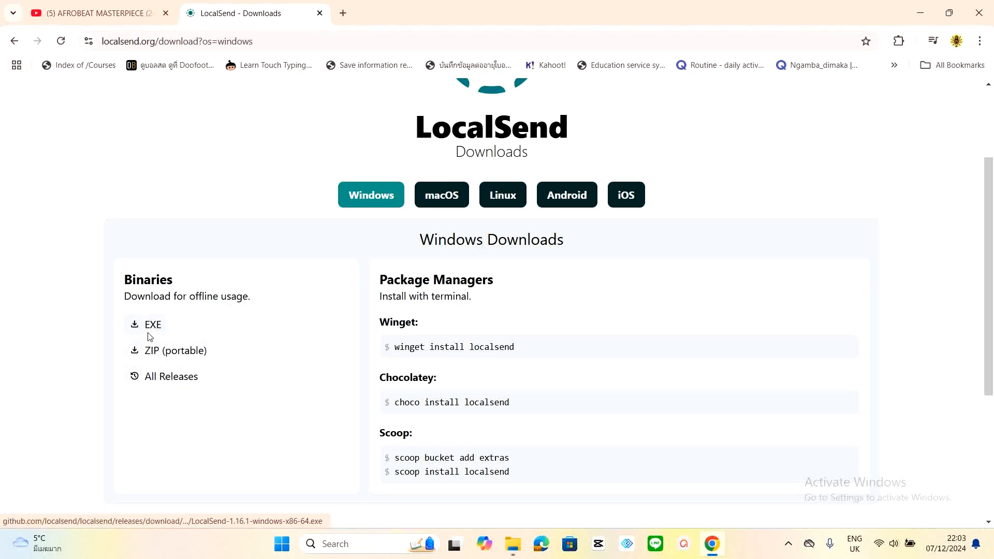
Download LocalSend-1.16.1-windows-x86-64.exe and check it in Chrome's recent downloads list
click(153, 324)
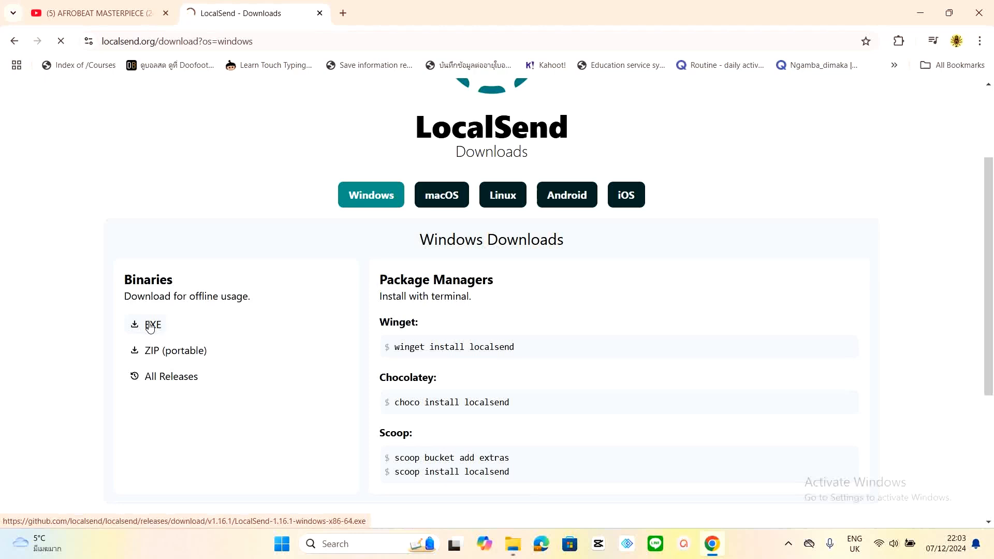
click(152, 324)
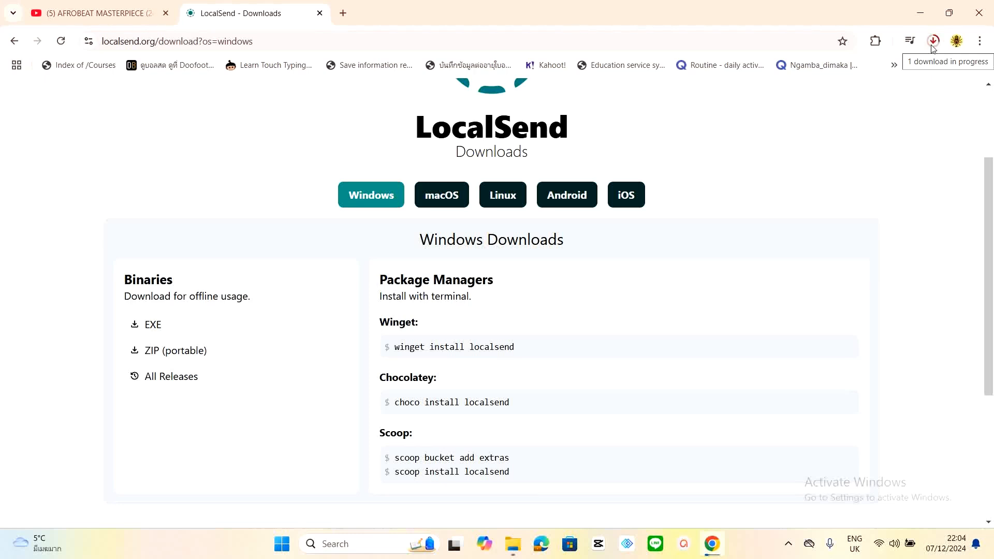
mouse_move(934, 49)
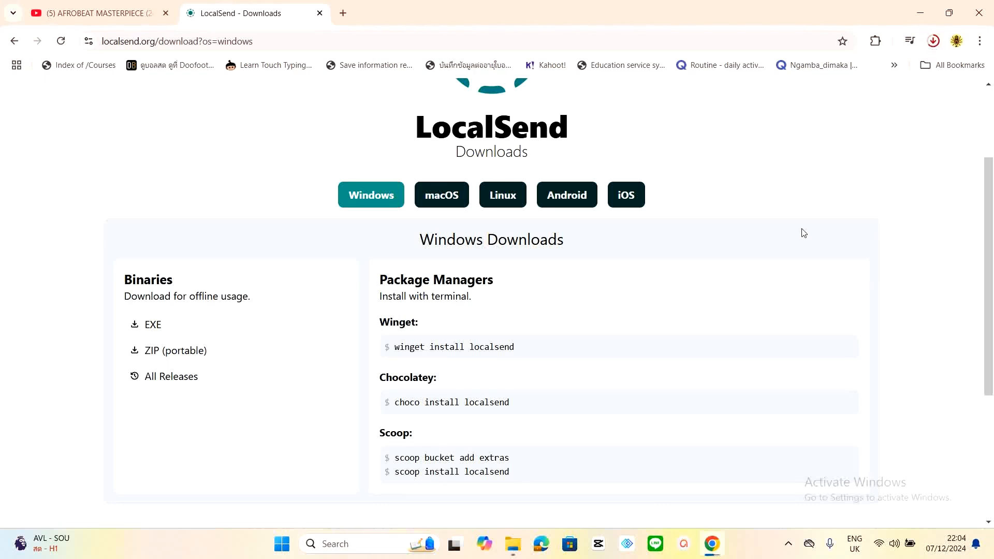
mouse_move(731, 189)
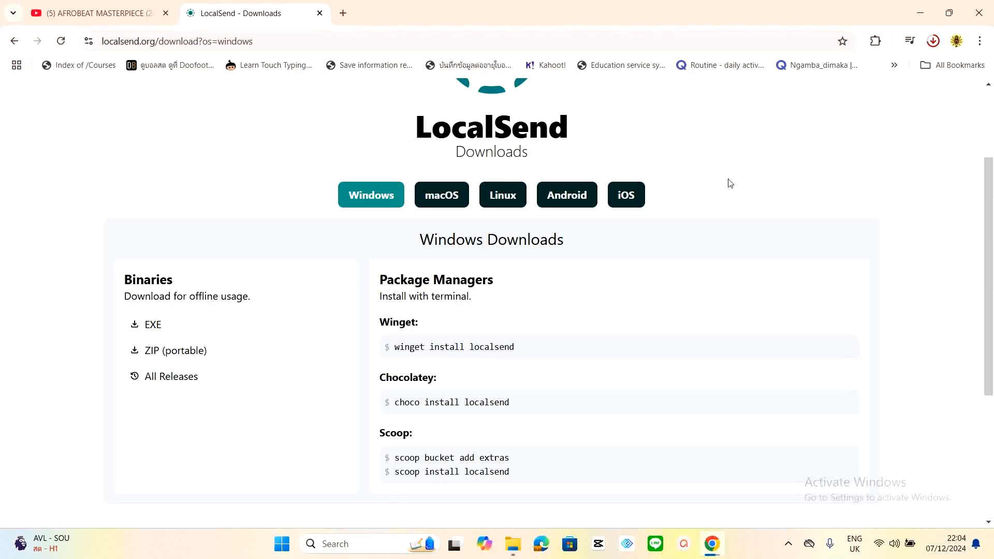
mouse_move(721, 180)
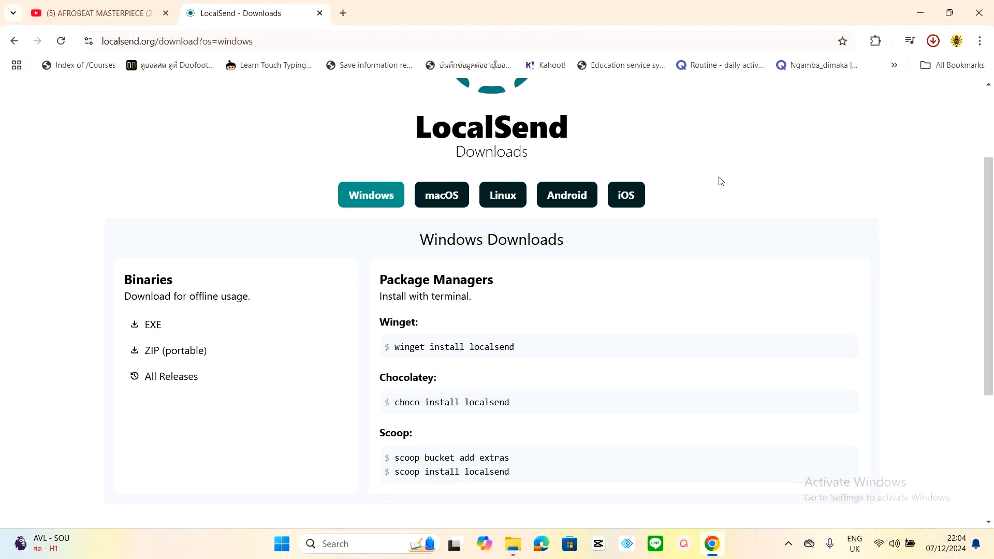
click(933, 40)
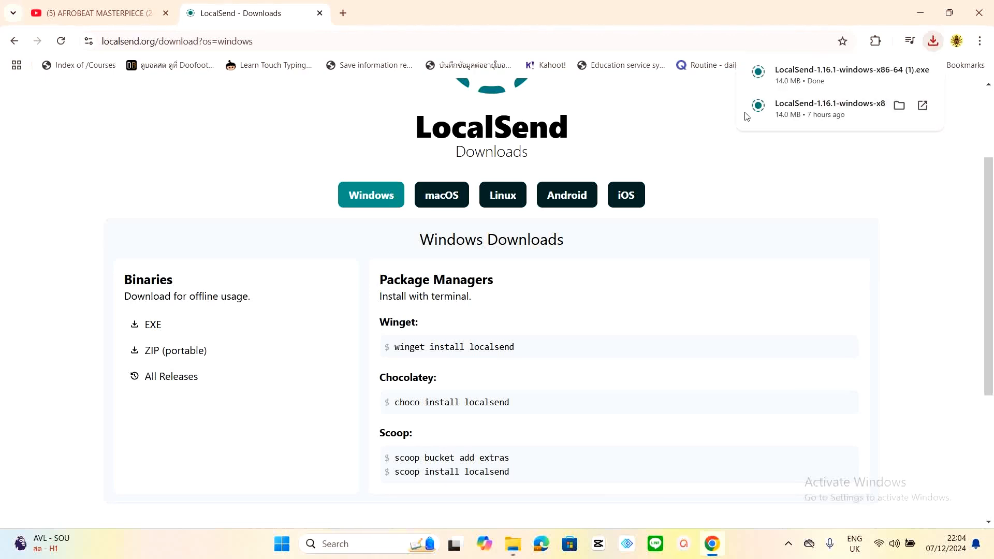
Launch the downloaded installer and keep English as the setup language
click(852, 70)
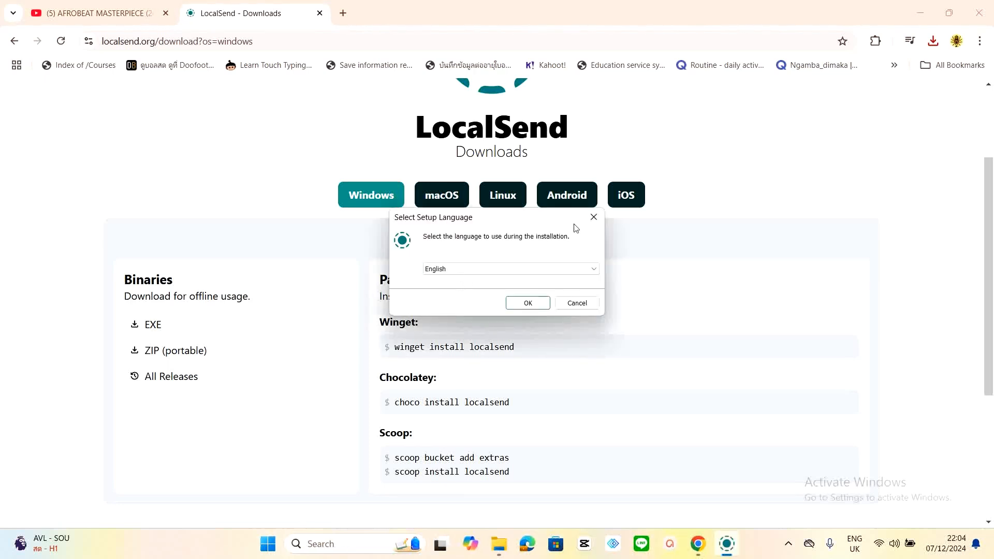
click(510, 268)
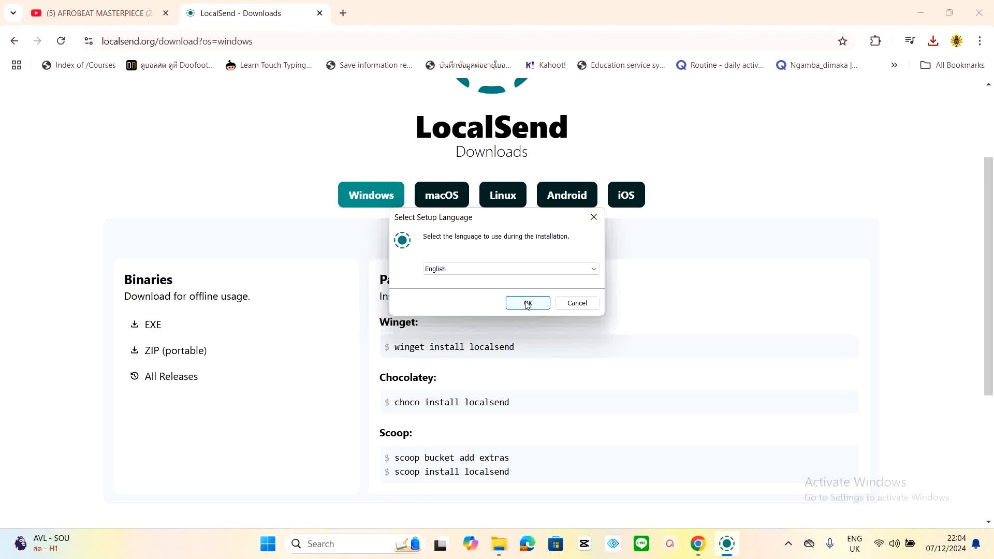
mouse_move(528, 304)
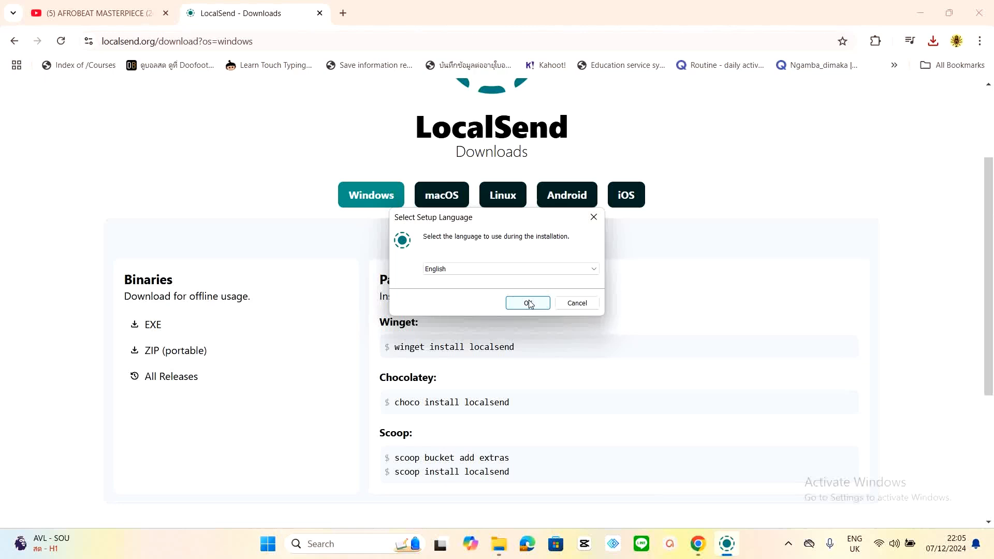
click(527, 302)
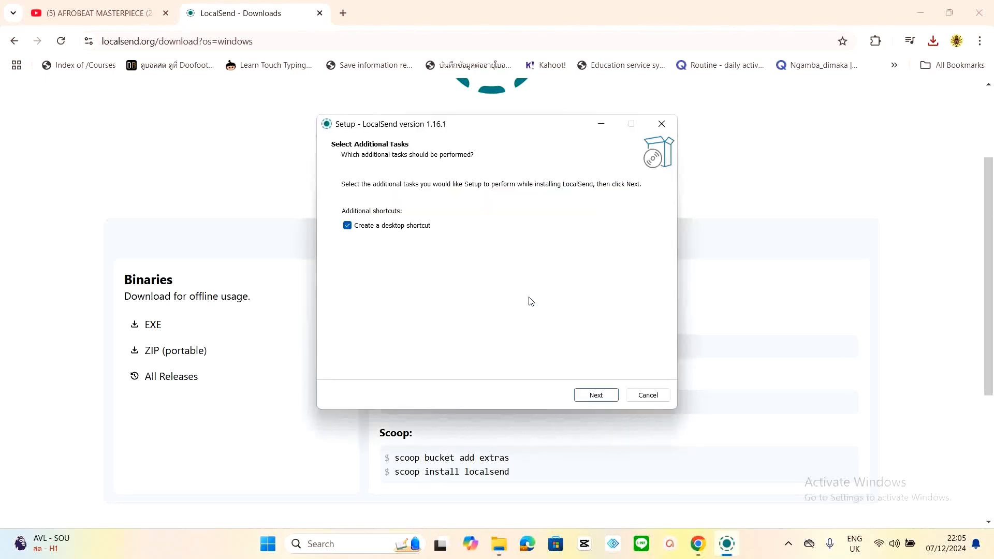
mouse_move(406, 242)
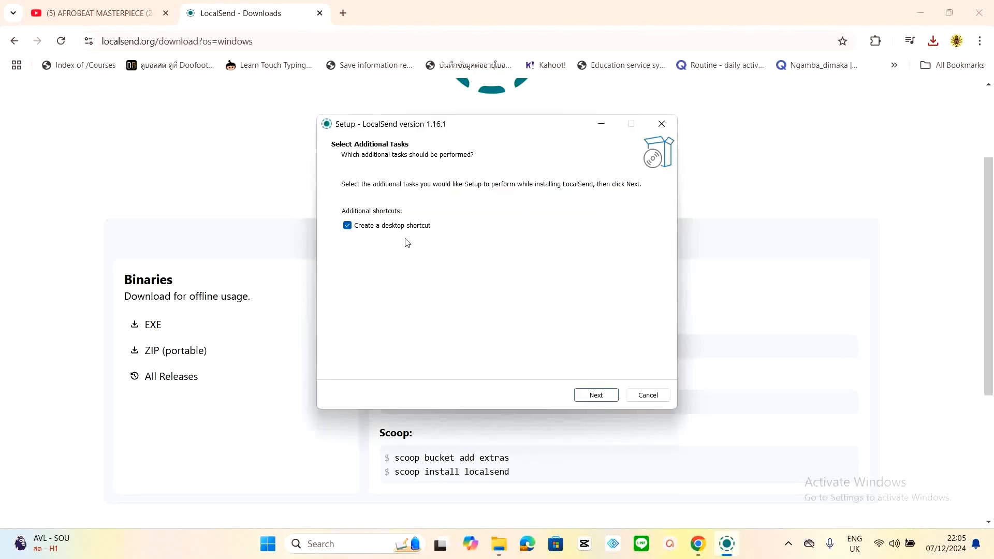
Install LocalSend 1.16.1 with the desktop shortcut kept and finish with Launch LocalSend checked
click(347, 225)
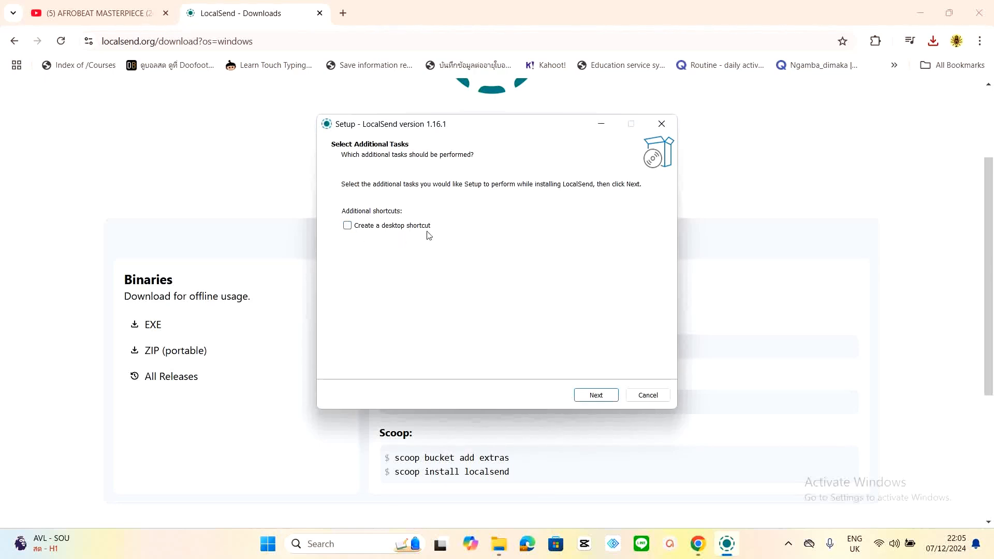
click(347, 225)
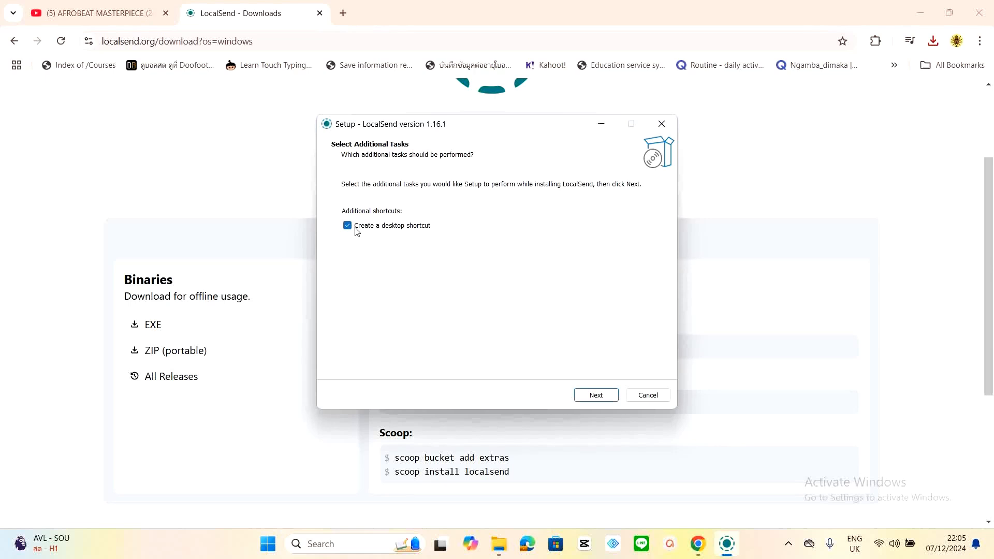
click(594, 395)
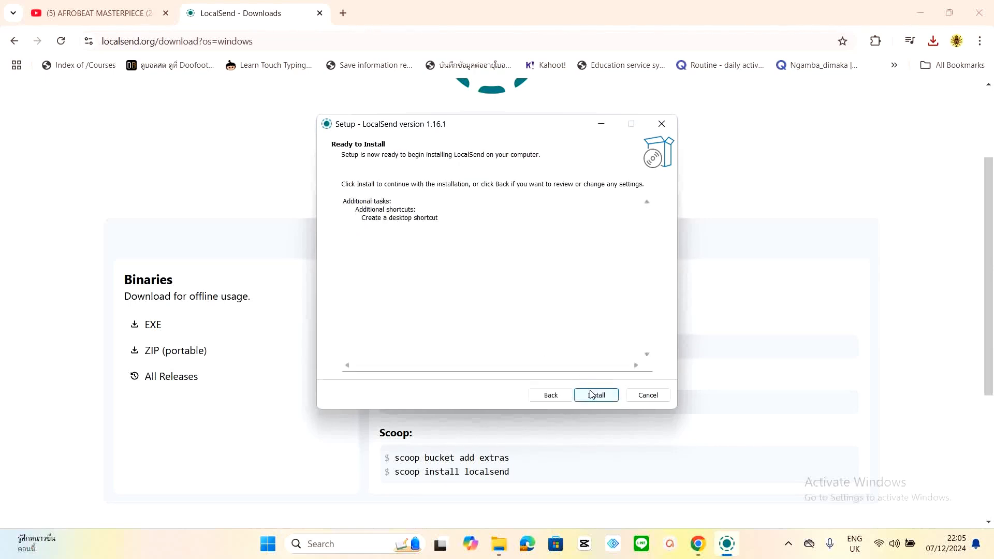
mouse_move(601, 400)
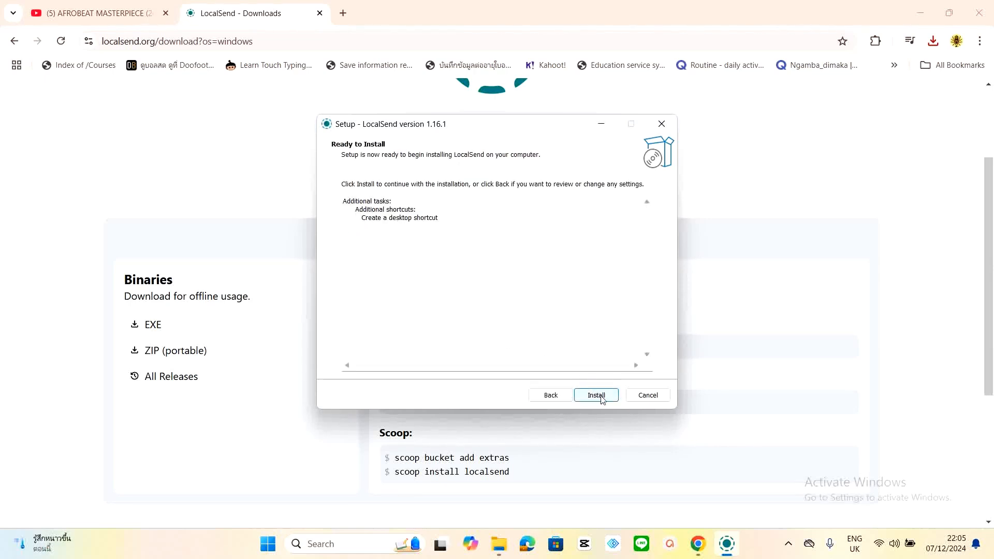
click(595, 395)
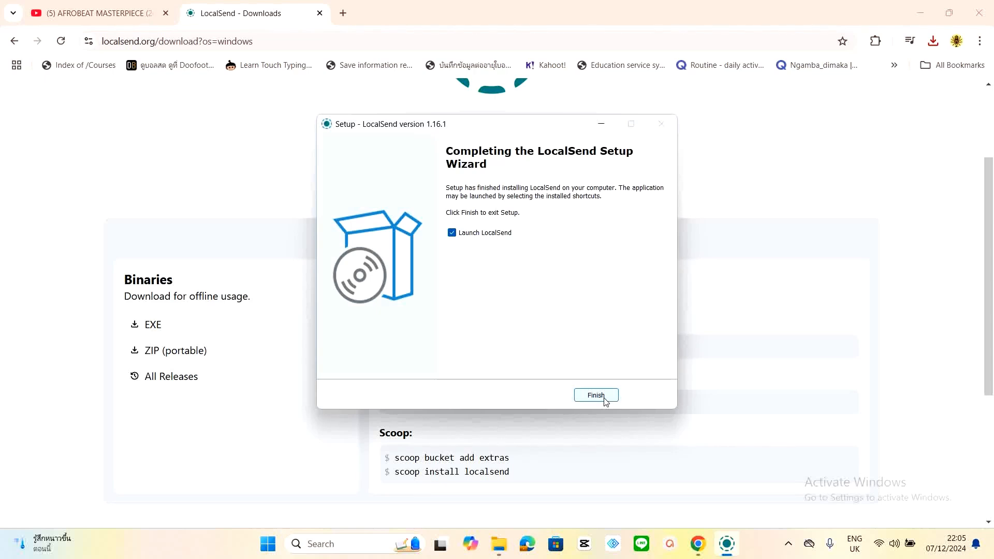
click(595, 395)
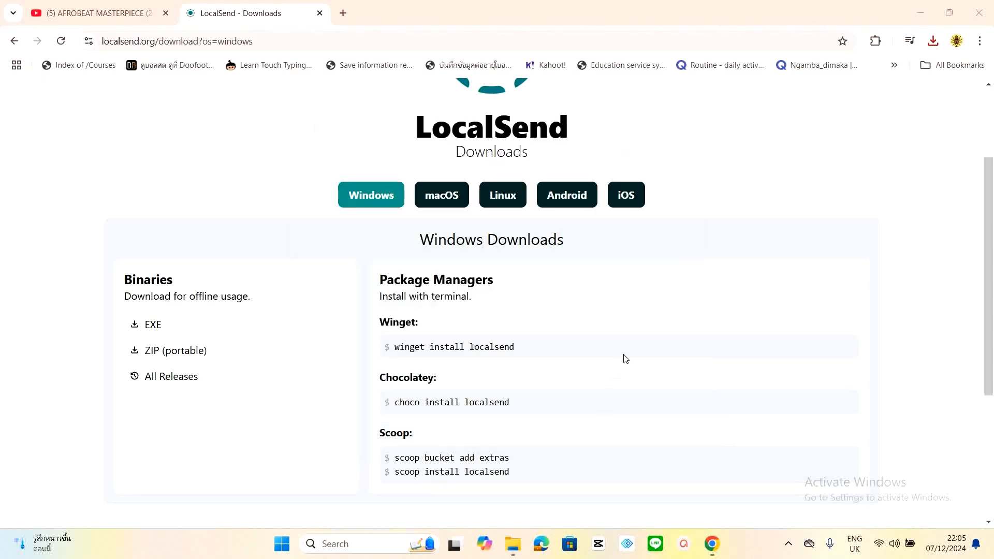
Maximize the launched LocalSend window showing the Receive page as Hot Avocado #244
click(725, 544)
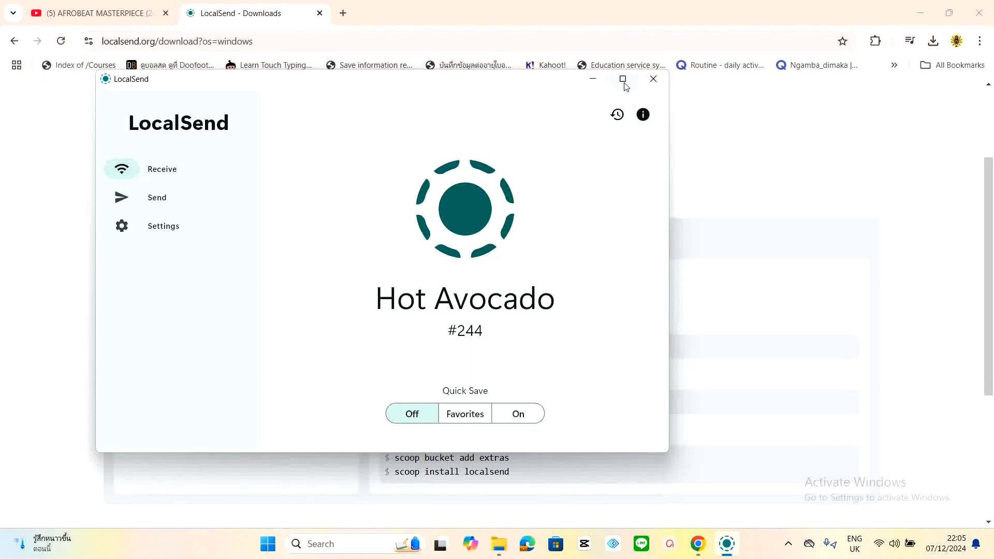
click(622, 79)
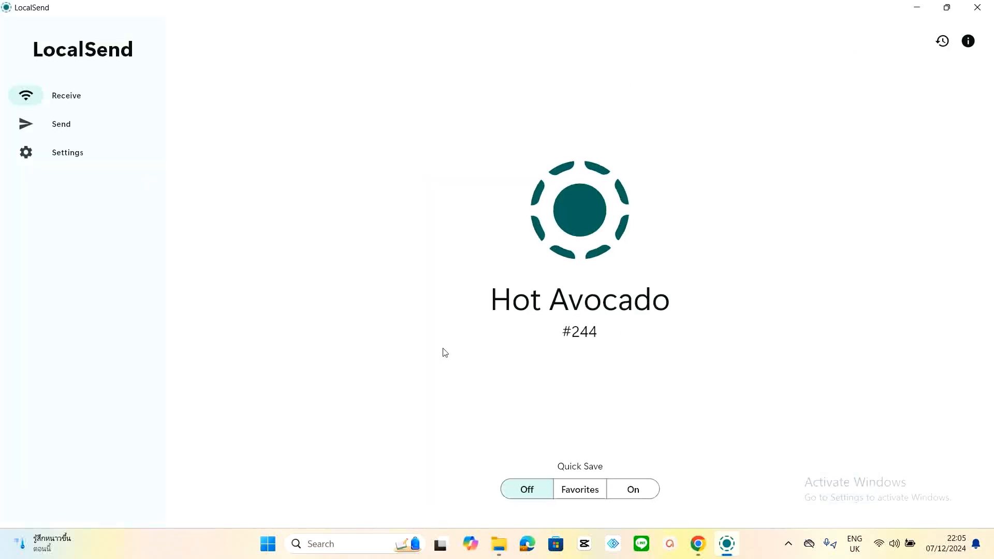
mouse_move(532, 317)
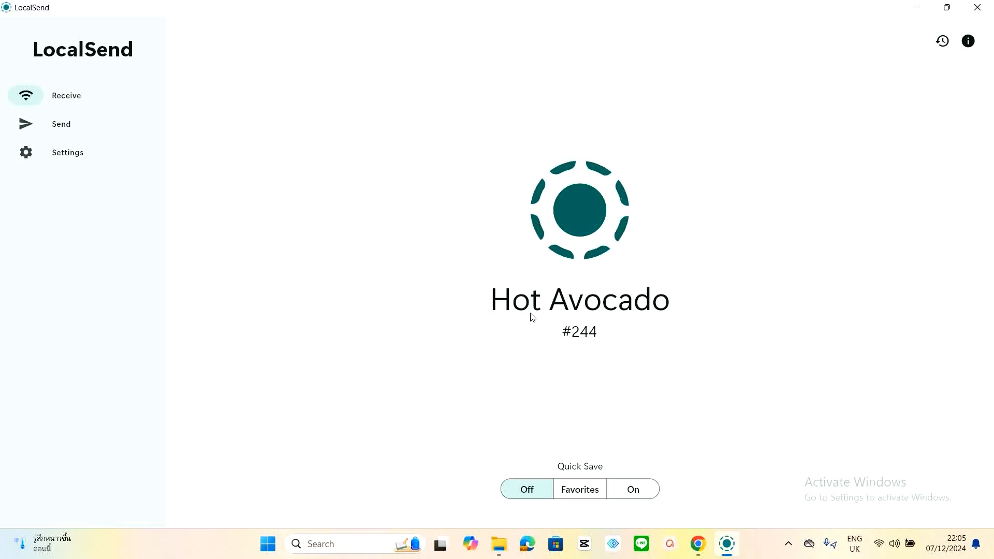
mouse_move(920, 16)
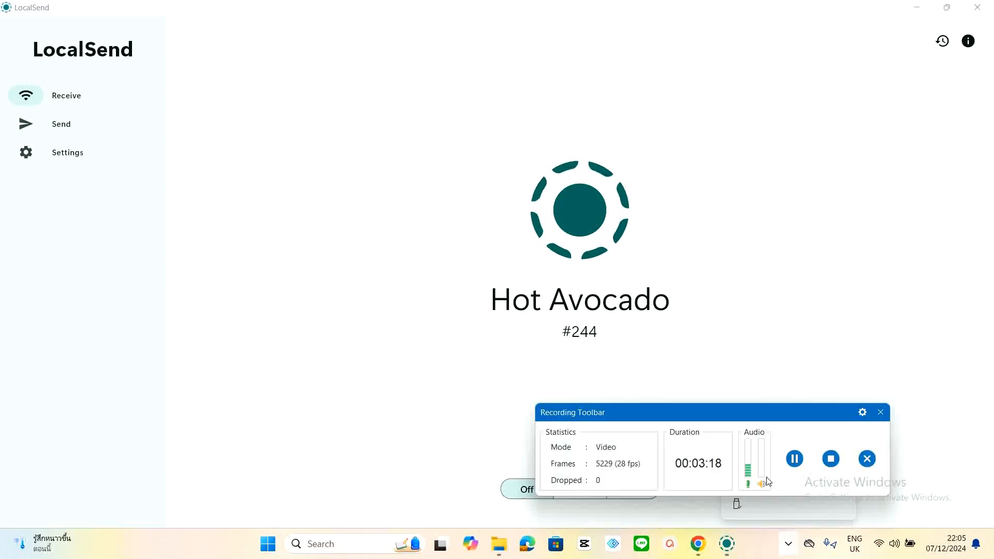
mouse_move(867, 456)
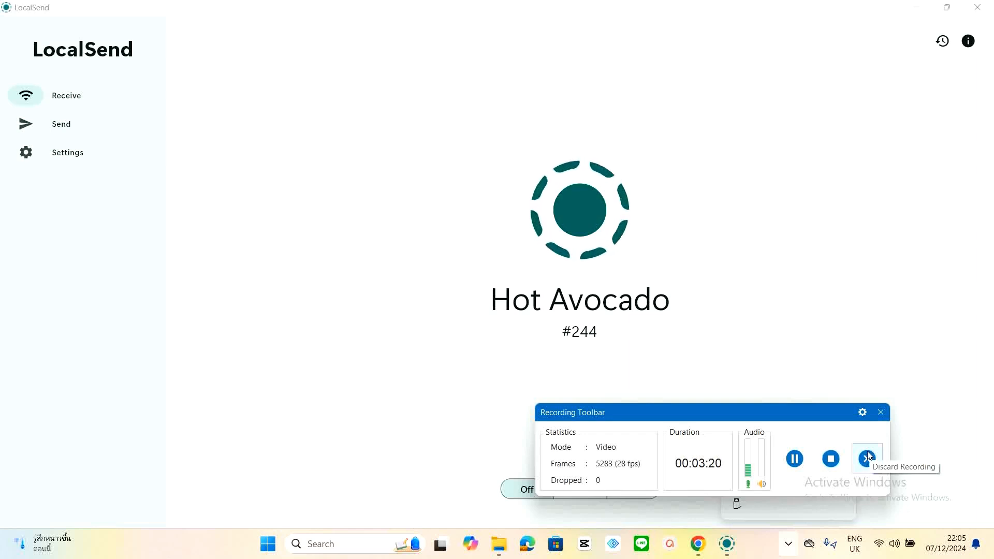